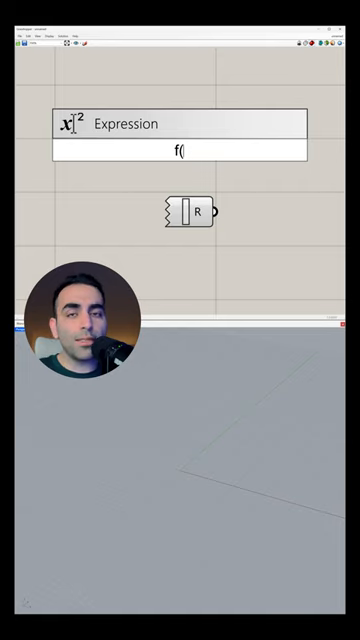
pyautogui.write('a')
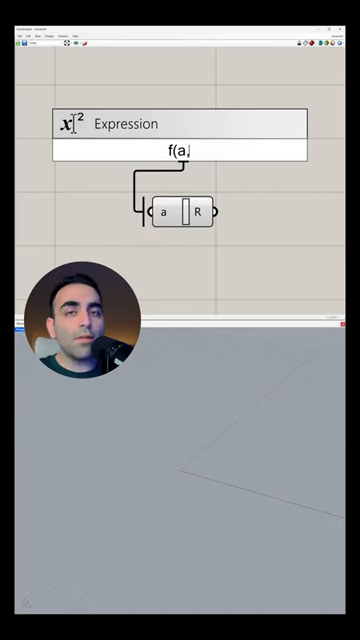
pyautogui.write(',b,c) = b^')
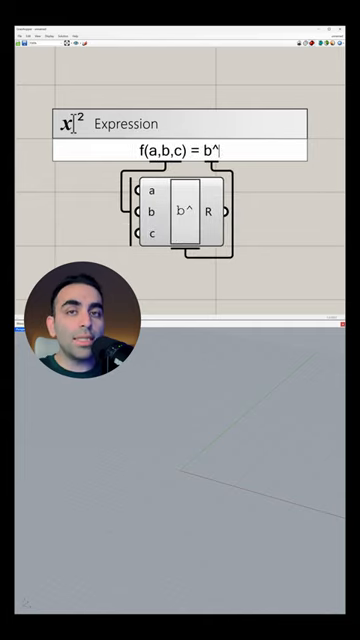
pyautogui.write('2 - 4')
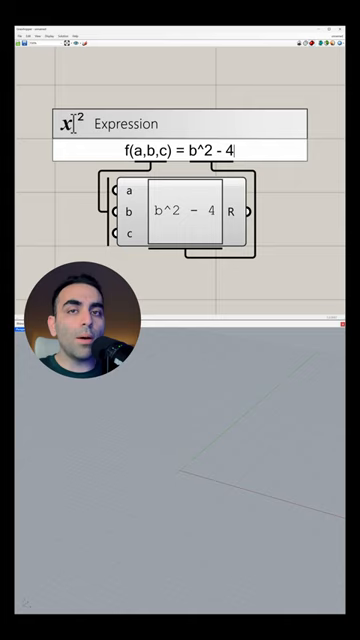
pyautogui.write('*a*c')
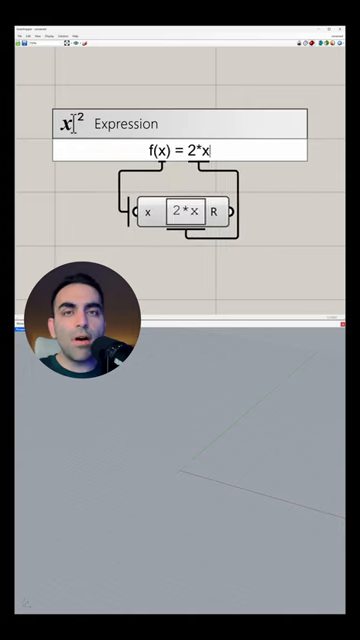
pyautogui.write('- 3')
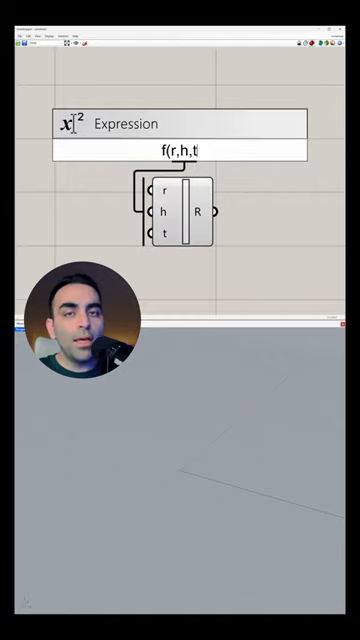
pyautogui.write('={r*cos(t),r*sin(t),h*t}')
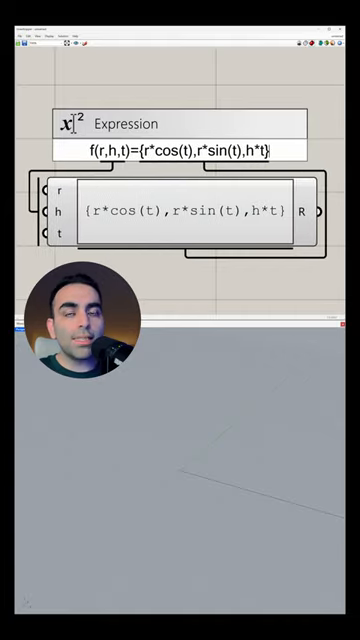